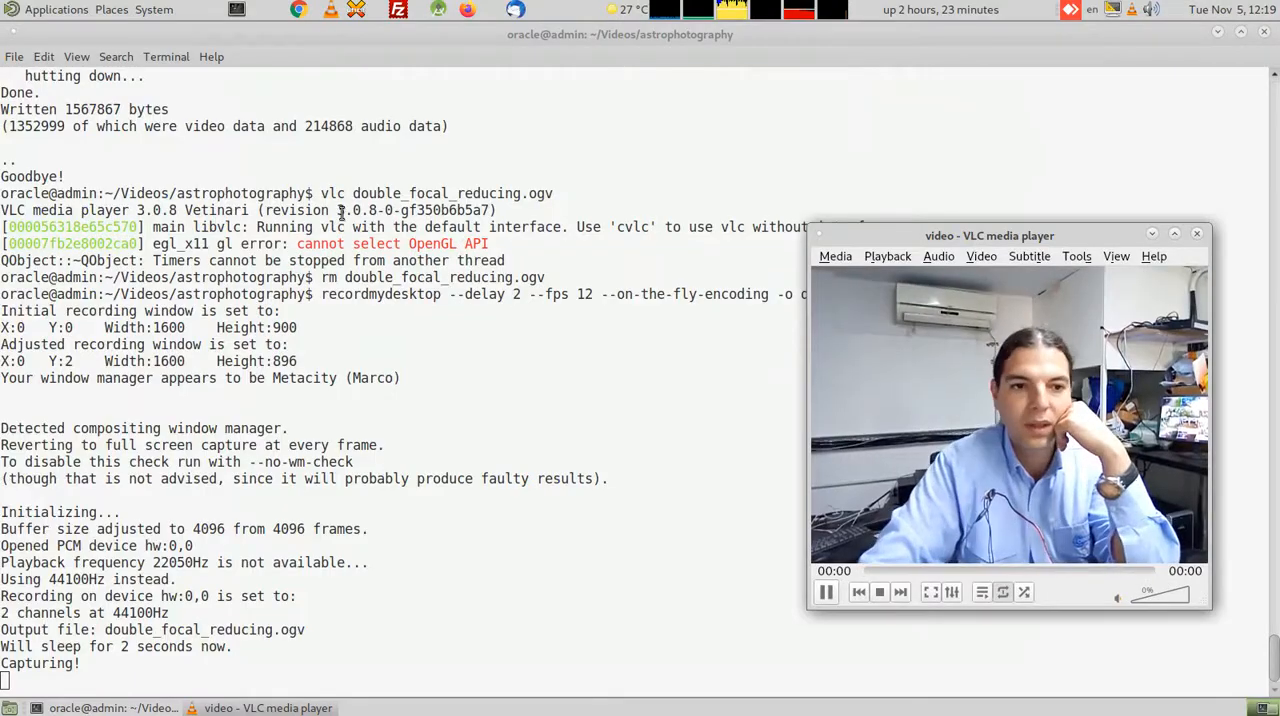
# Step: Launch the guvcview webcam viewer from the Applications menu's Sound & Video category
pyautogui.click(56, 8)
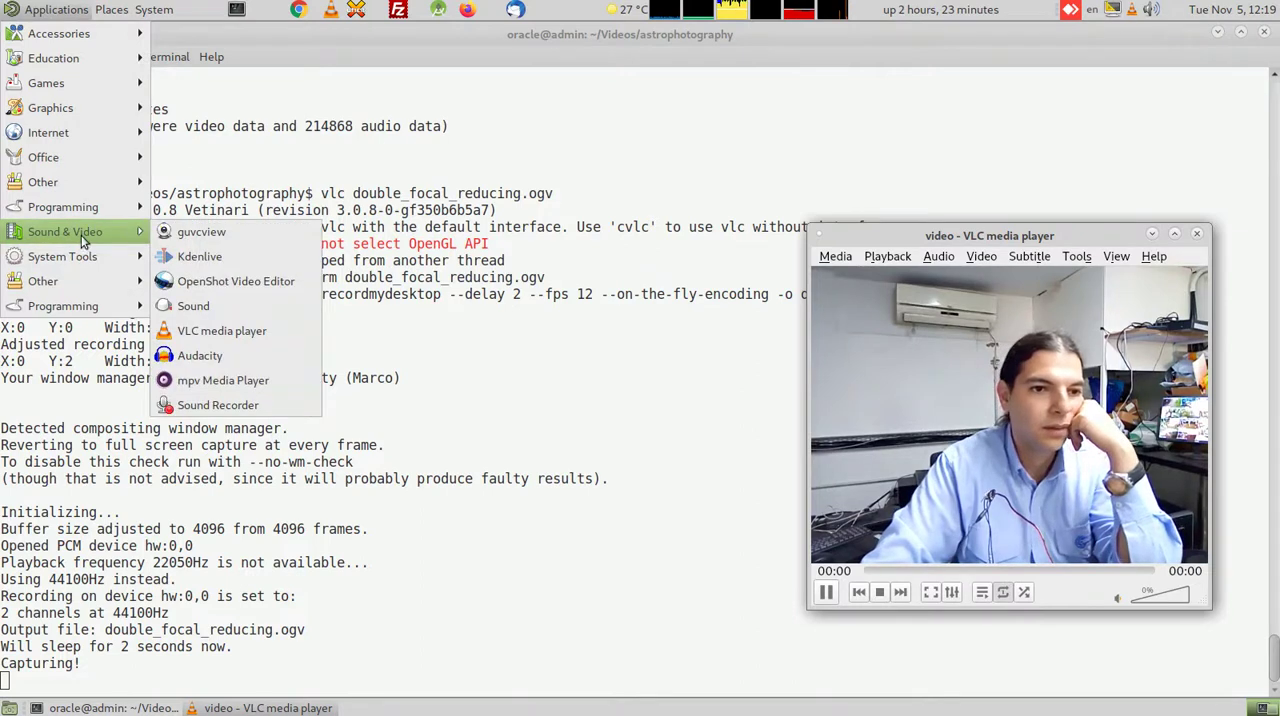
pyautogui.click(200, 230)
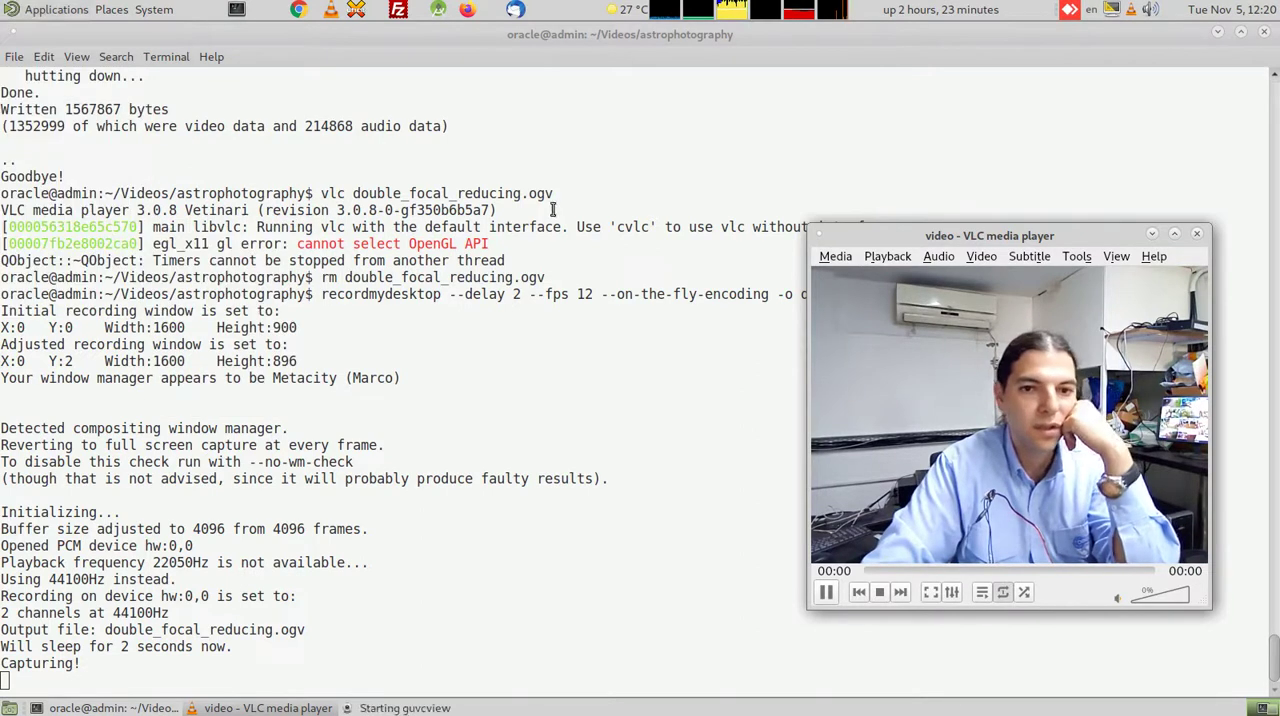